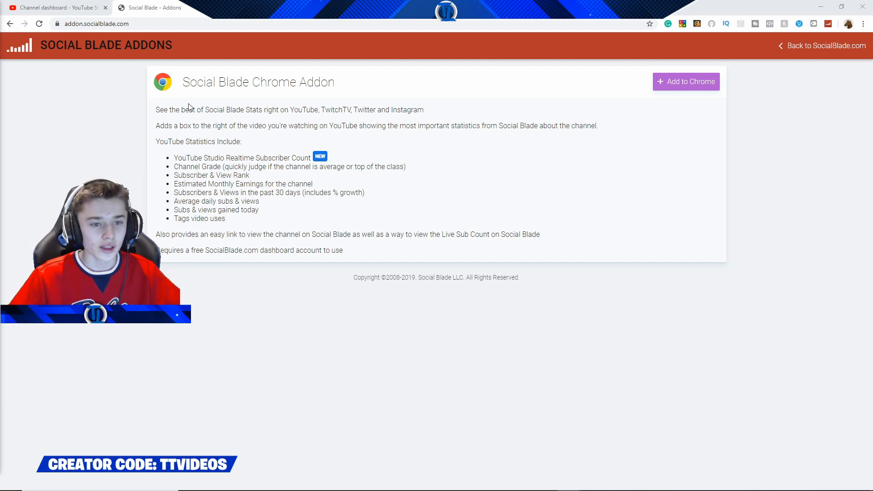
- Check the Social Blade extension's store listing and return to the YouTube Studio dashboard
drag(175, 157, 288, 158)
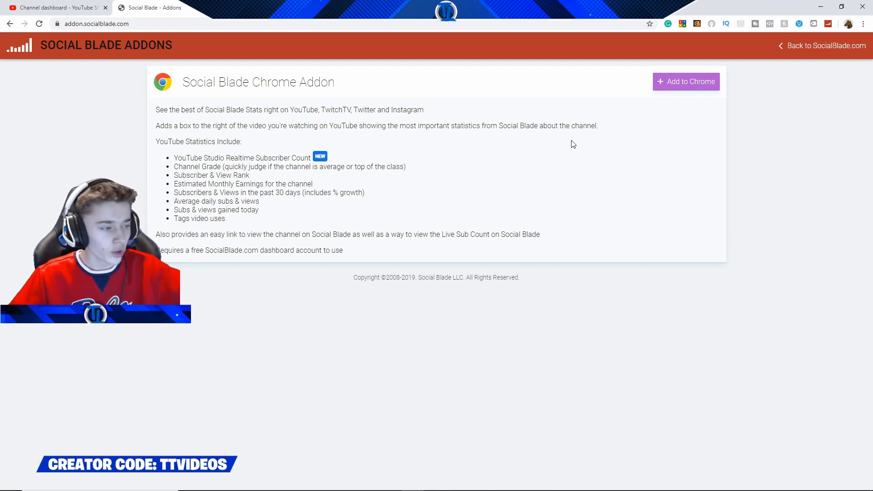
click(685, 81)
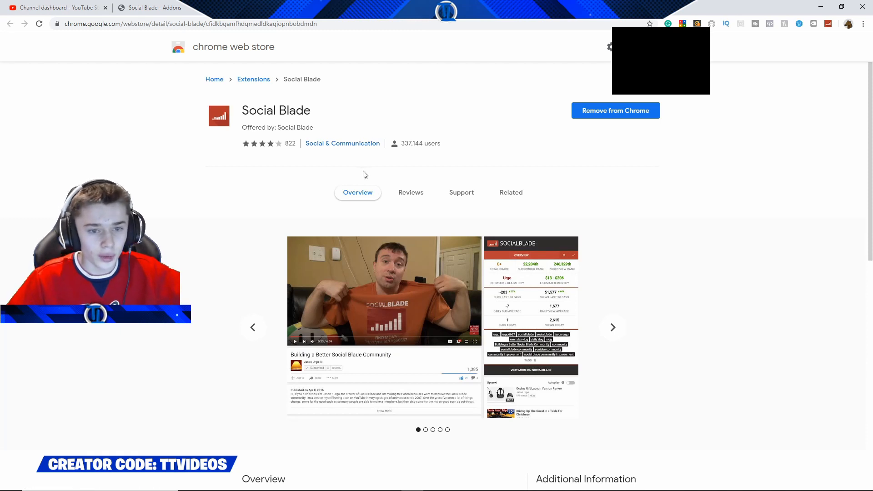
mouse_move(578, 183)
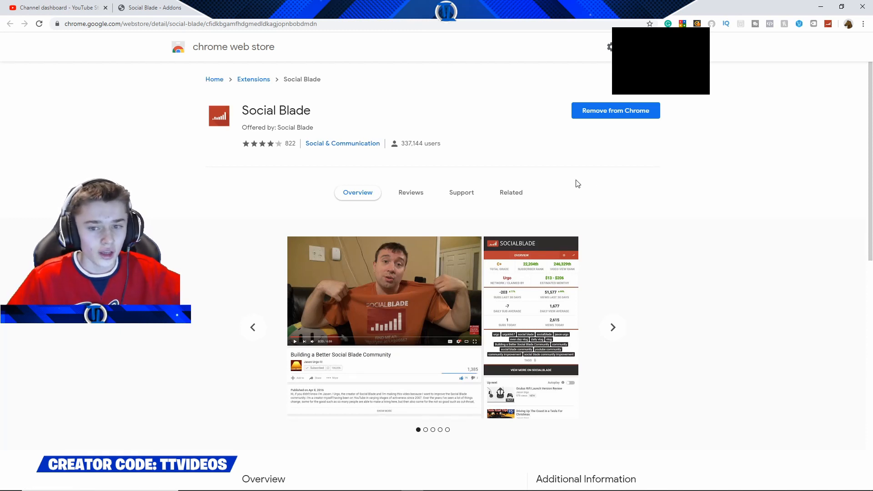
mouse_move(616, 114)
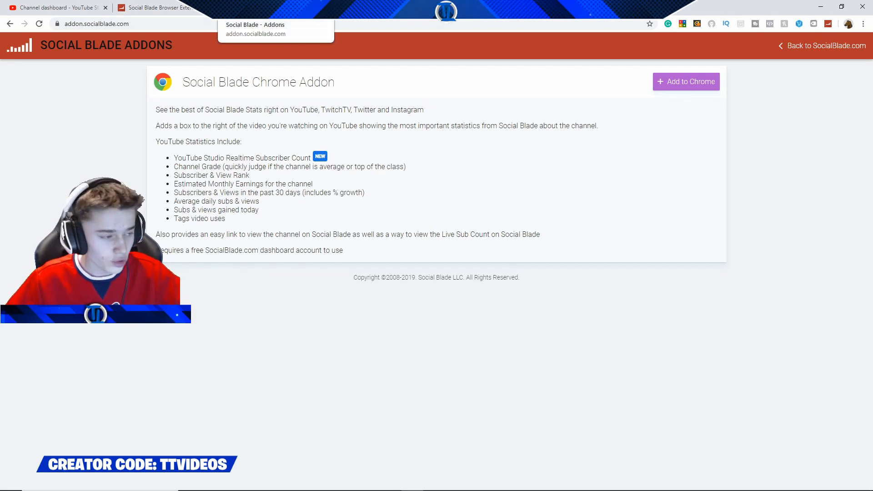
click(685, 82)
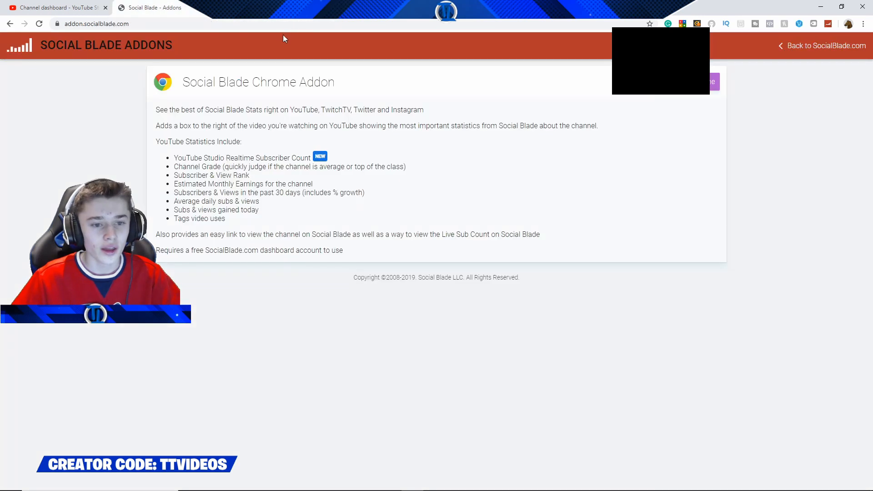
mouse_move(257, 60)
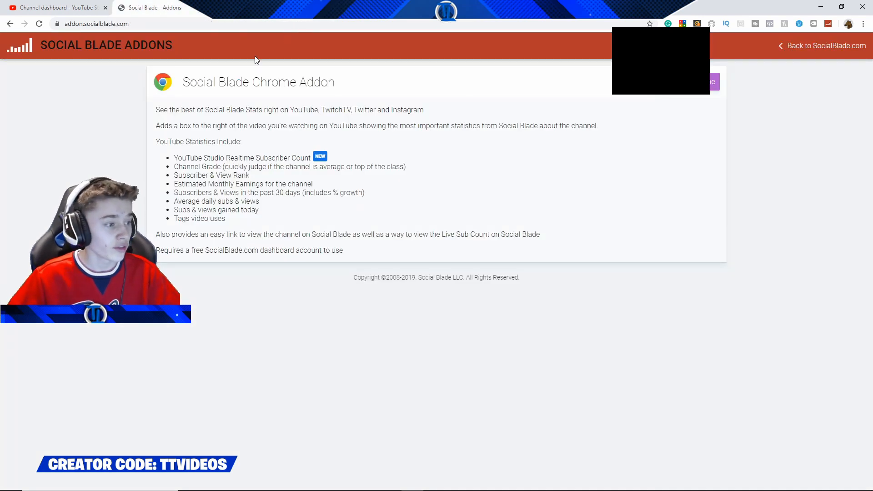
click(55, 8)
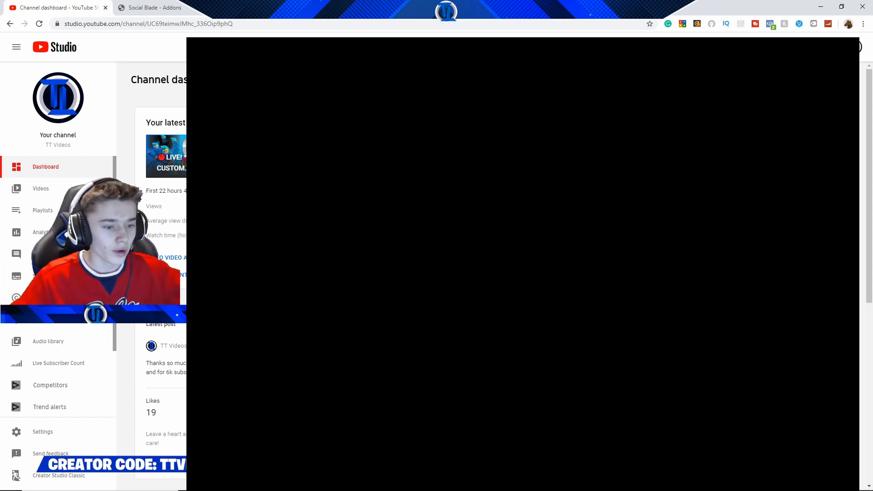
mouse_move(43, 365)
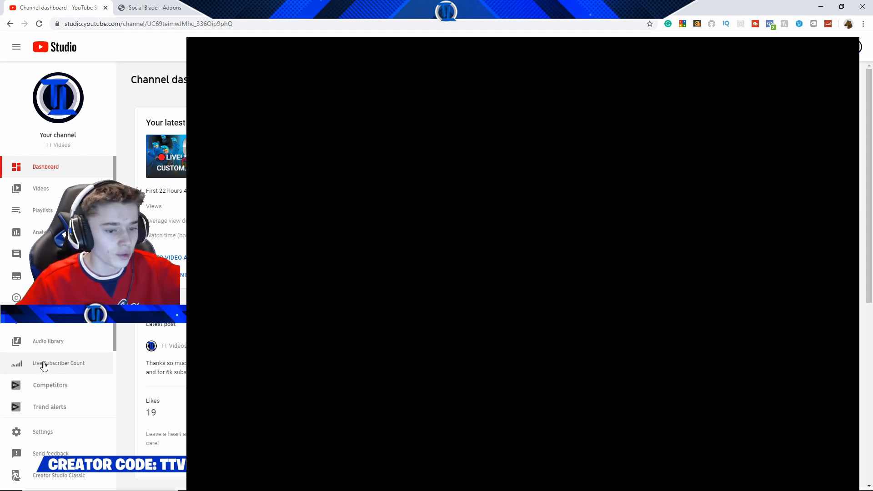
- Bring up the Live Subscriber Count page showing 6,072 and switch it to Streamer Mode
click(59, 362)
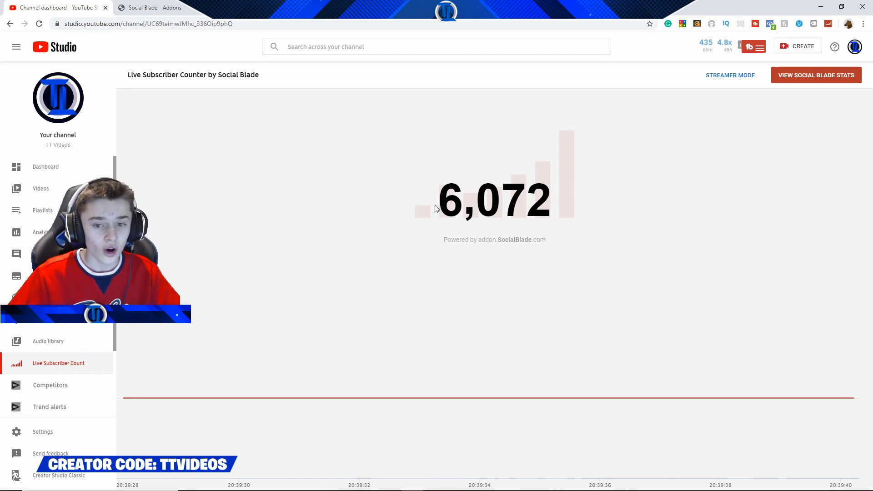
double_click(495, 200)
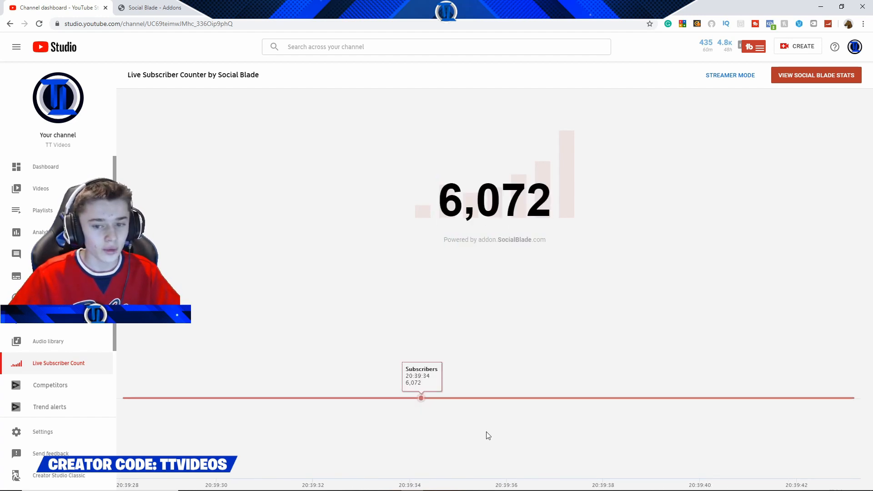
mouse_move(517, 262)
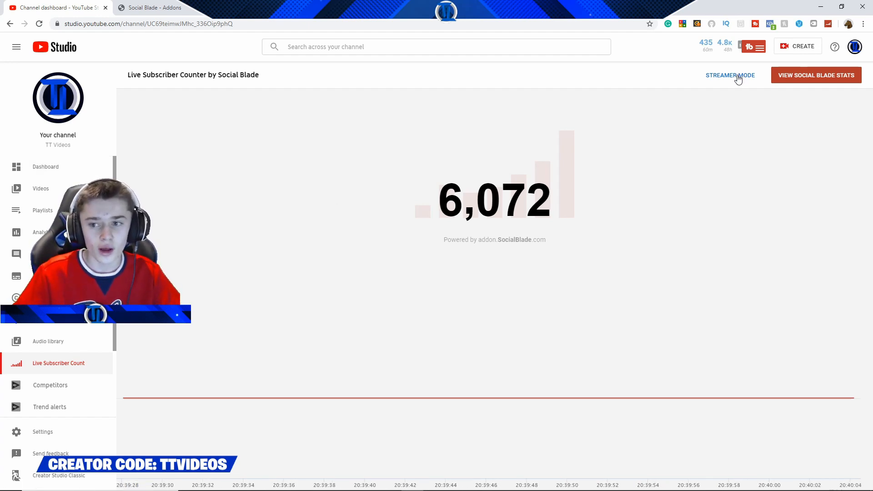
click(730, 74)
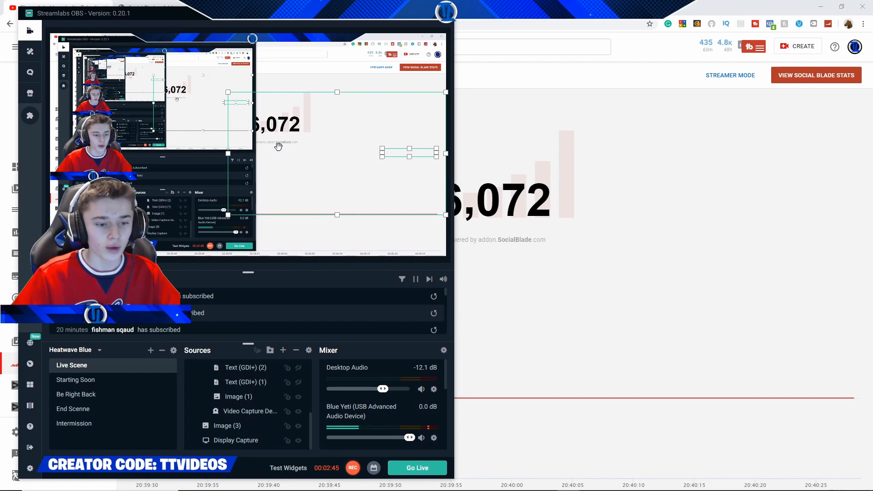
mouse_move(283, 350)
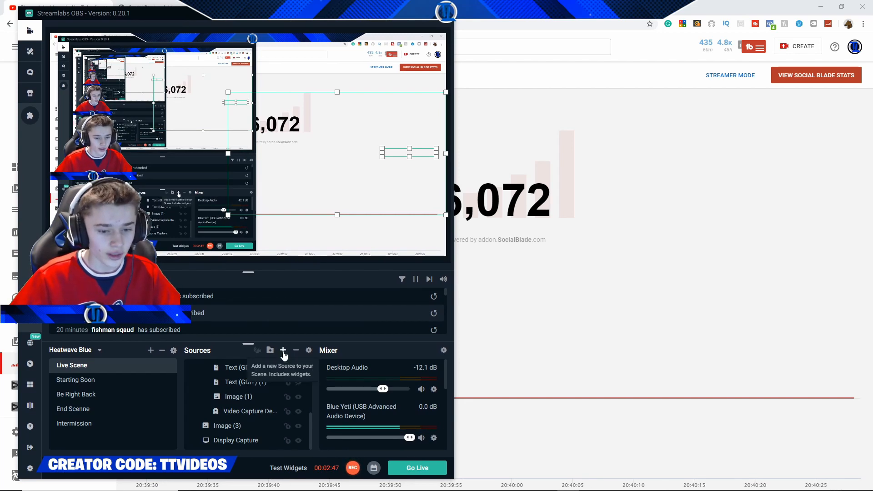
- Add a Window Capture source to the Live Scene, whose preview stays blank
click(283, 350)
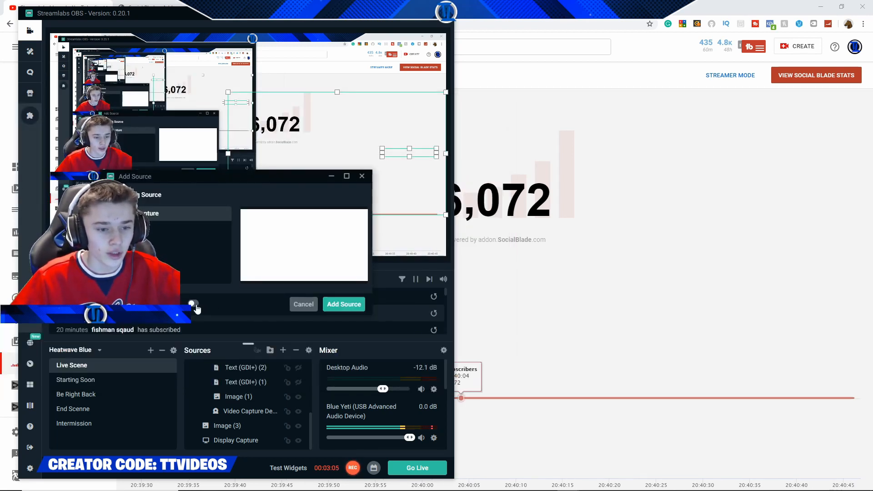
click(344, 304)
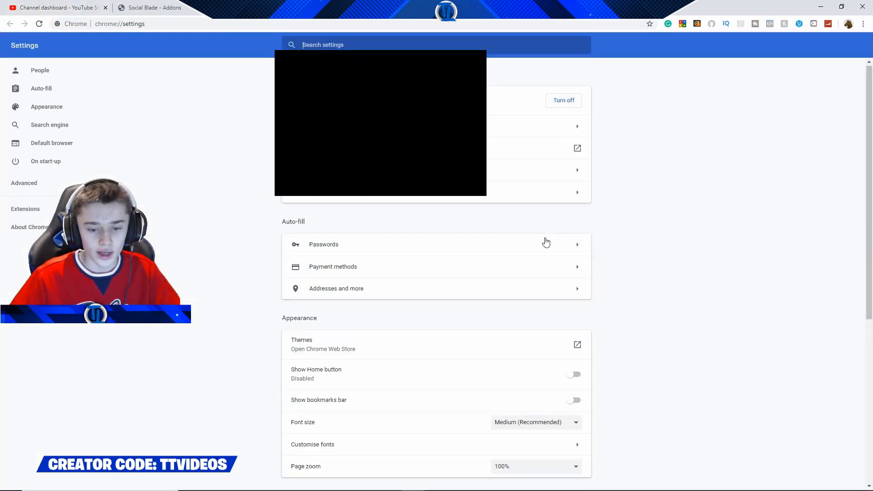
- Switch off 'Use hardware acceleration when available' in Chrome's System settings and relaunch
scroll(down, 3)
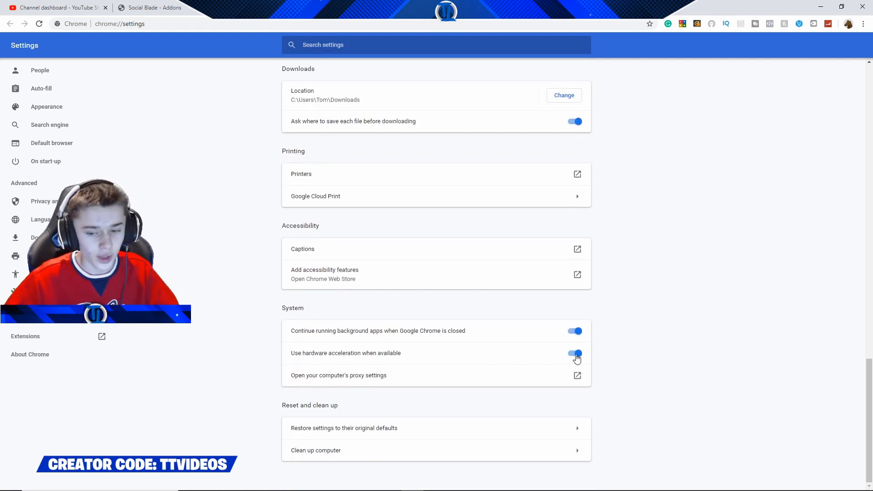
click(575, 353)
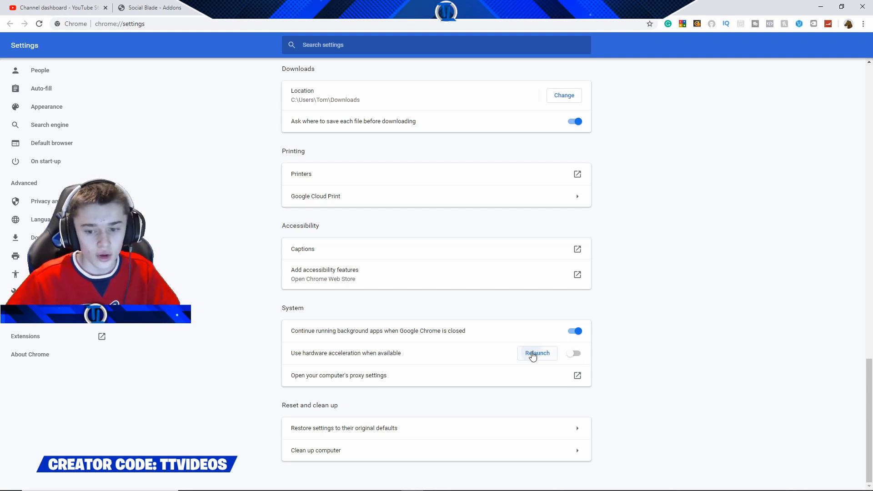
click(537, 353)
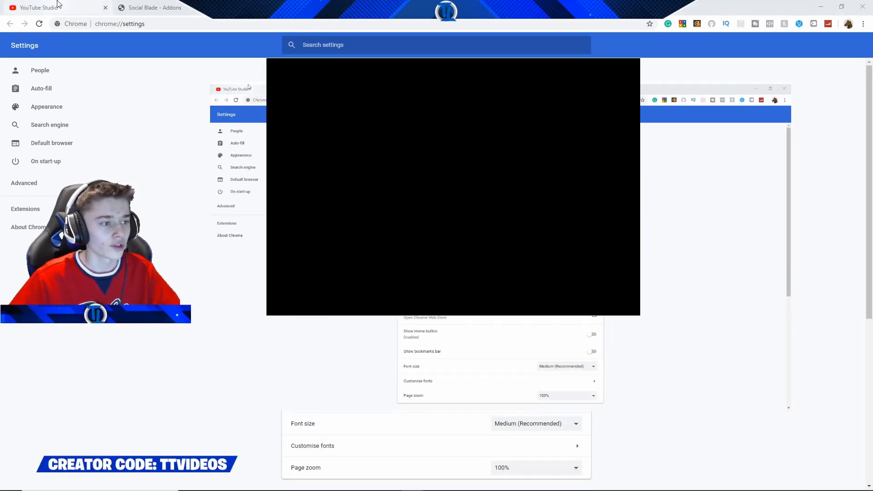
- Return to YouTube Studio and reopen the Live Subscriber Count page
click(55, 7)
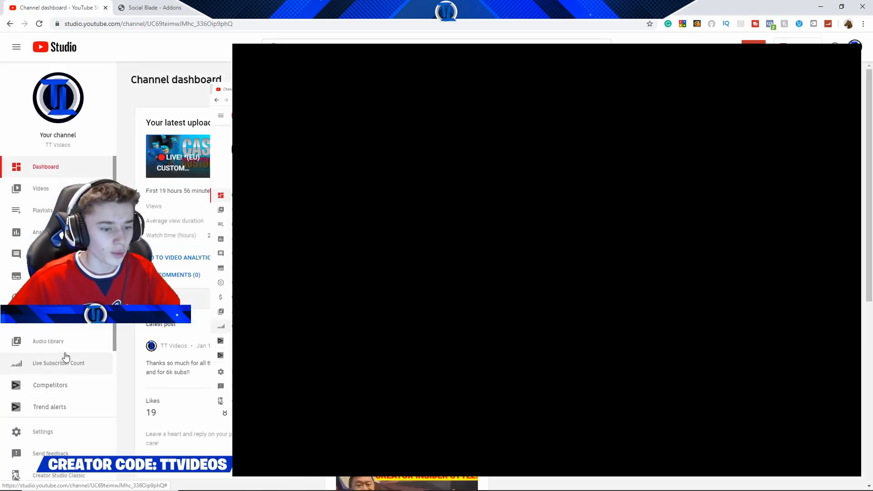
click(58, 363)
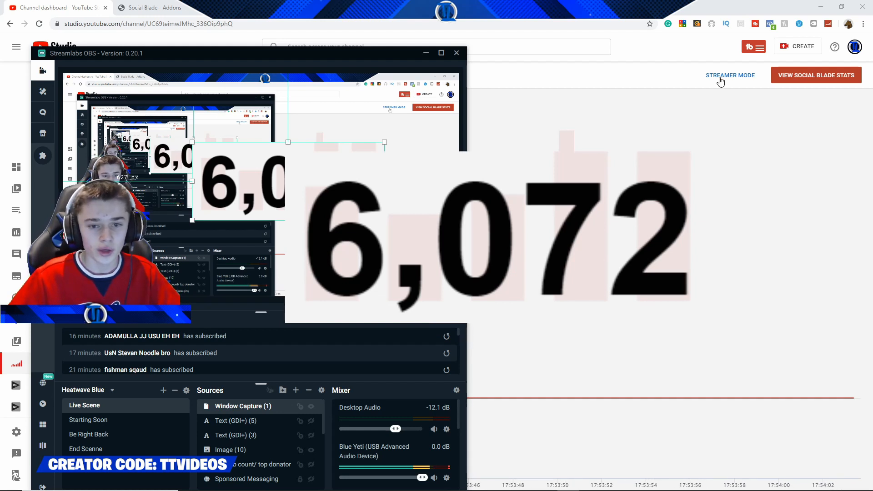
- Put the captured 6,072 counter into Streamer Mode so it sits on a green-screen backdrop
click(730, 75)
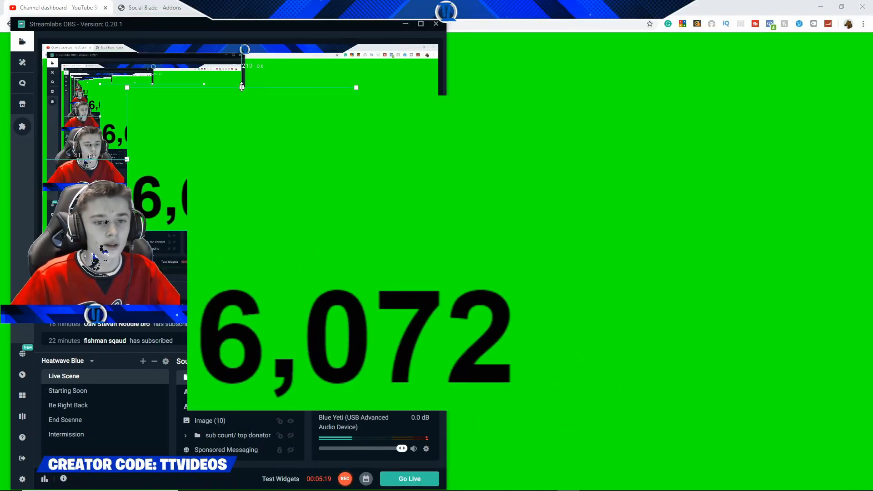
- Resize the subscriber count capture smaller within the Live Scene preview
drag(241, 87, 356, 230)
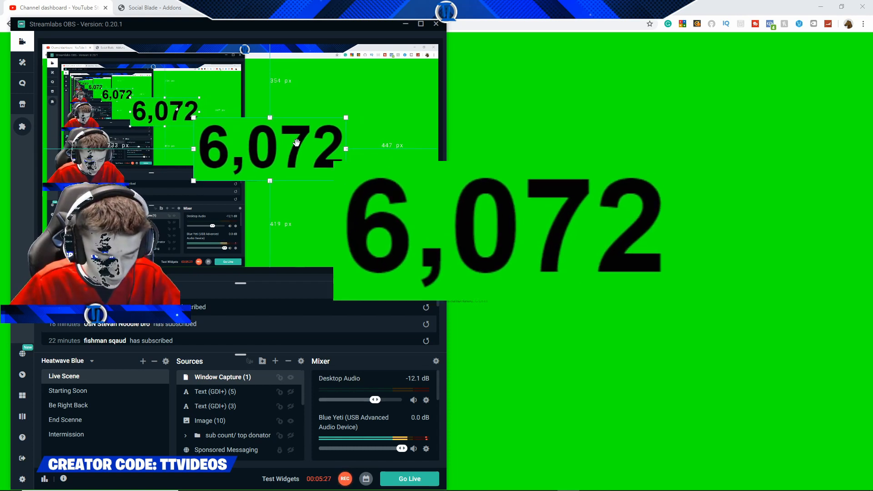
- Apply a Green Chroma Key (similarity 400, smoothness 80) to Window Capture (1) and finish
right_click(222, 376)
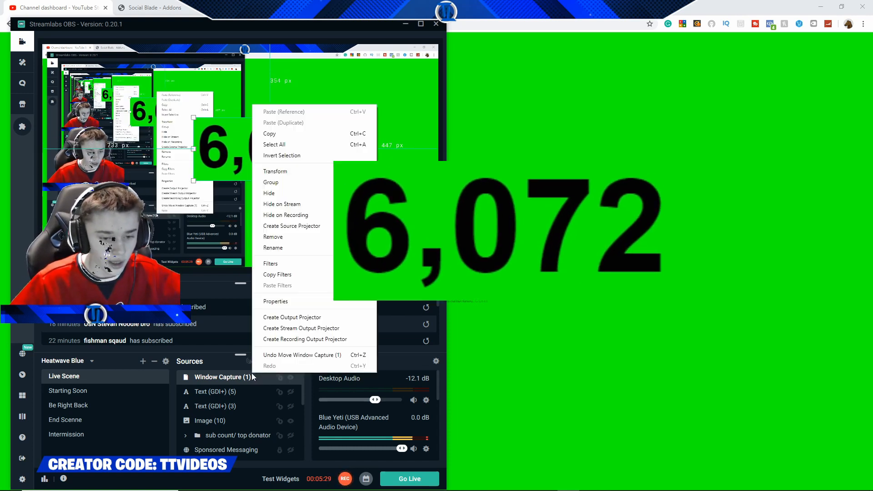
click(270, 263)
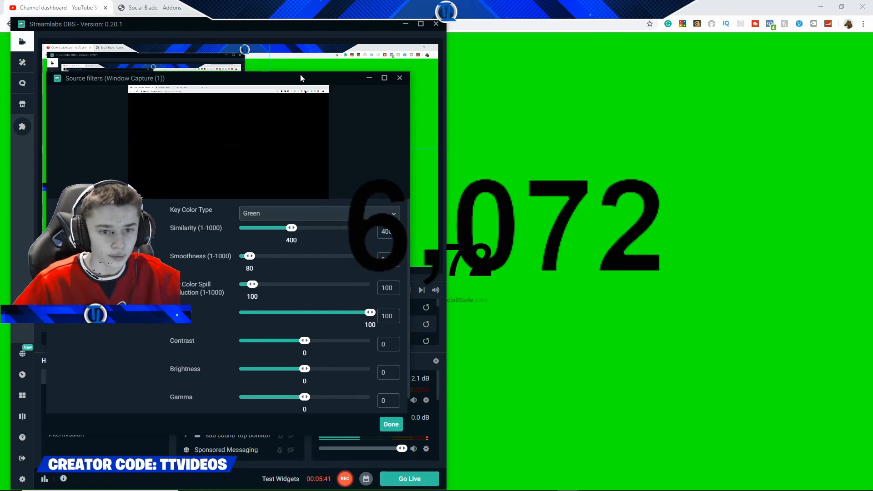
drag(300, 78, 740, 83)
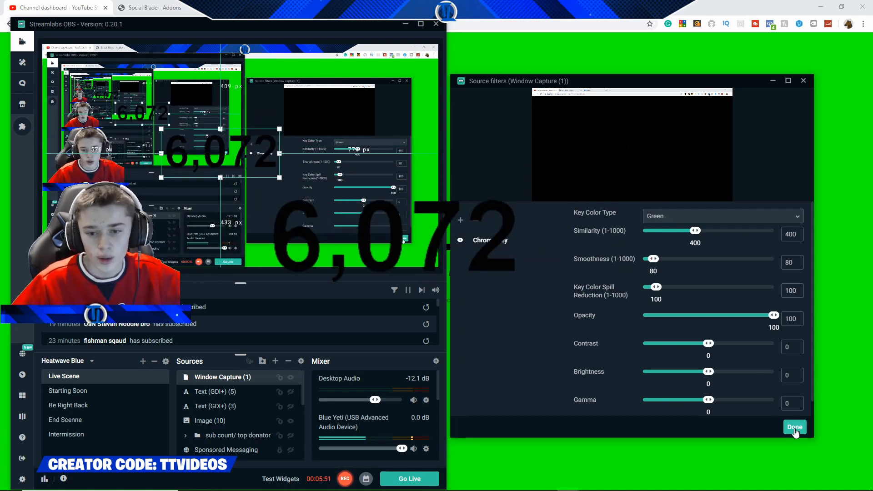
click(795, 426)
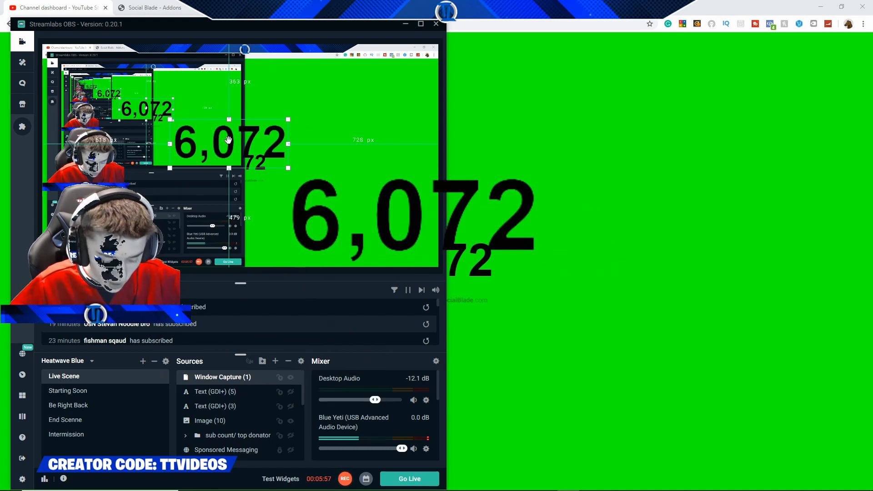
- Add a Color Key filter to the window capture with raised smoothness and minimum similarity
right_click(228, 138)
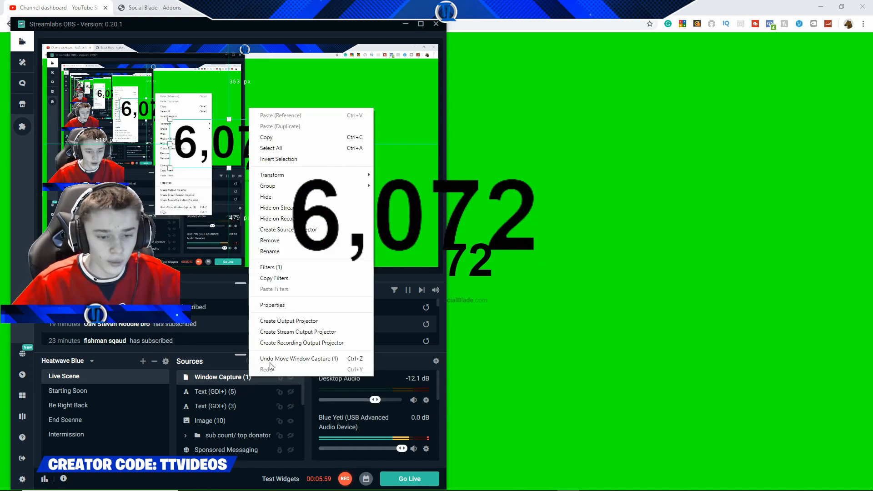
click(272, 305)
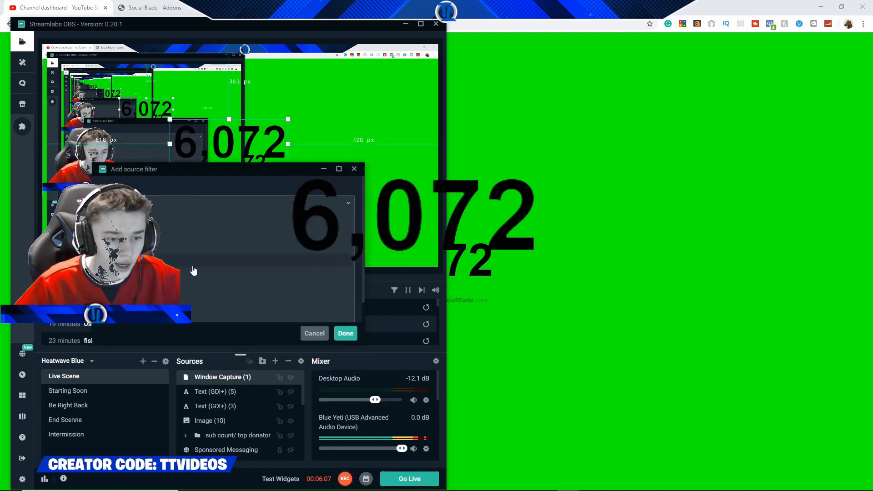
click(345, 333)
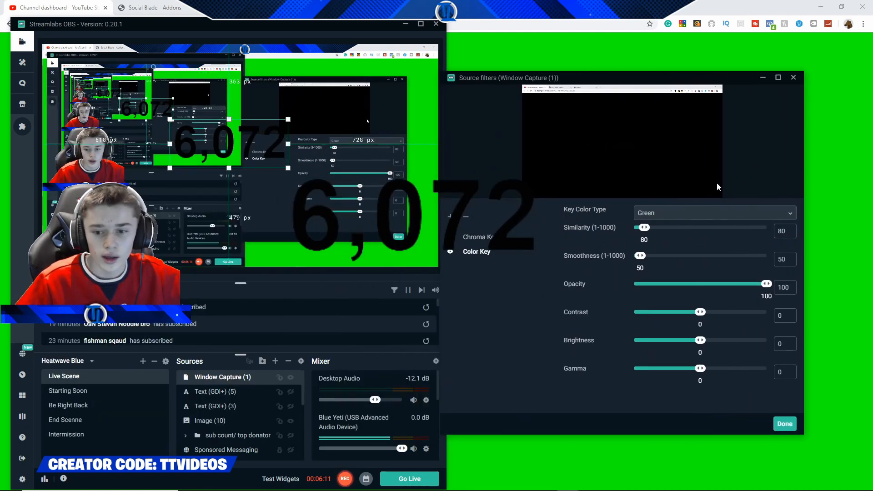
drag(639, 255, 766, 256)
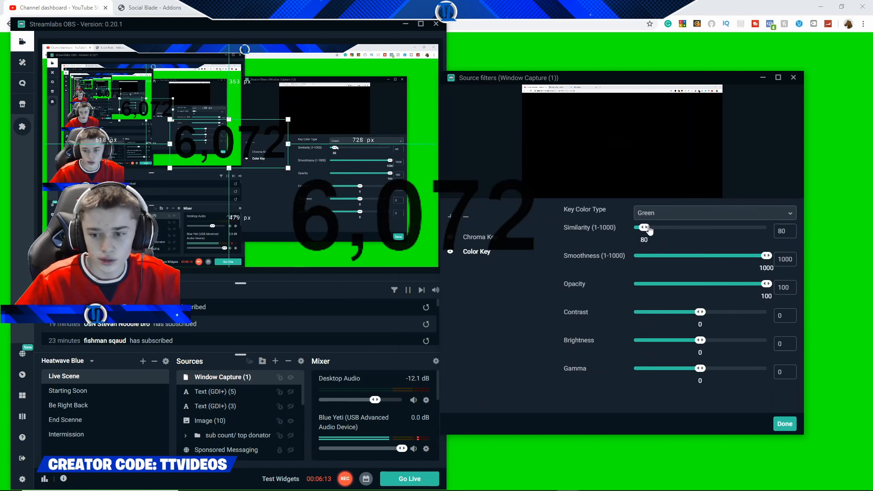
drag(643, 227, 766, 227)
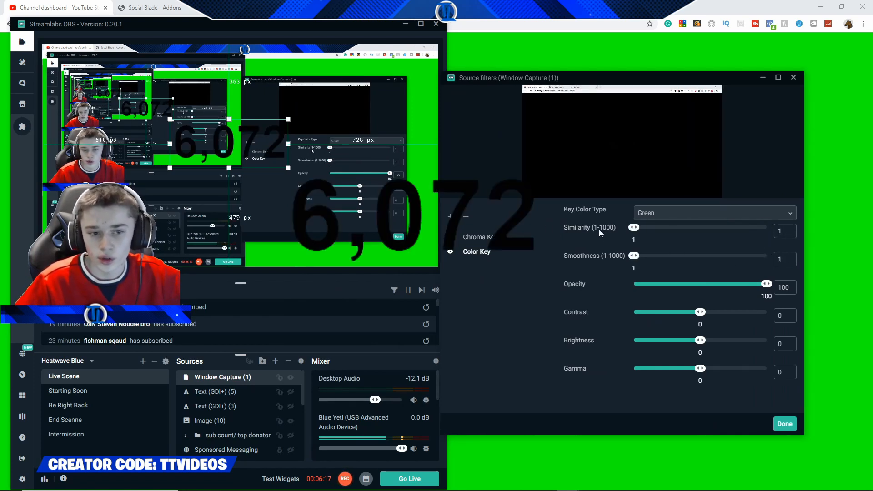
- Set the Color Key to Magenta with similarity 1000 and begin adding another filter
click(715, 212)
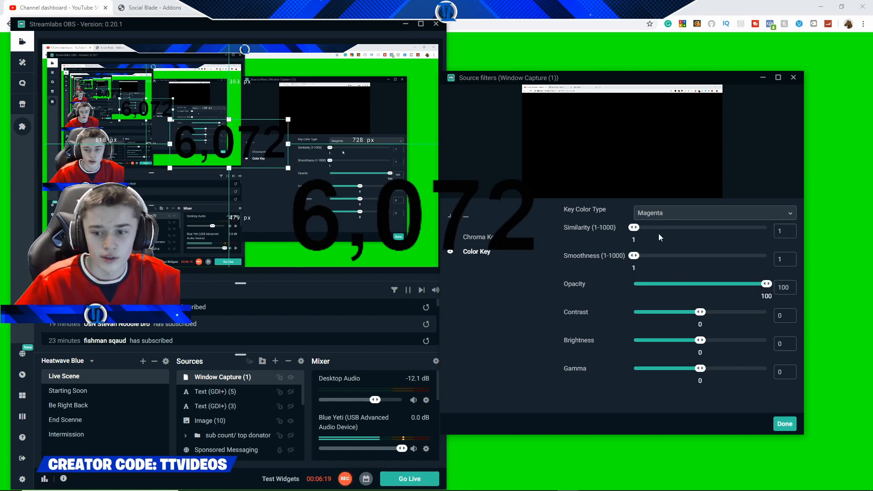
drag(633, 227, 765, 227)
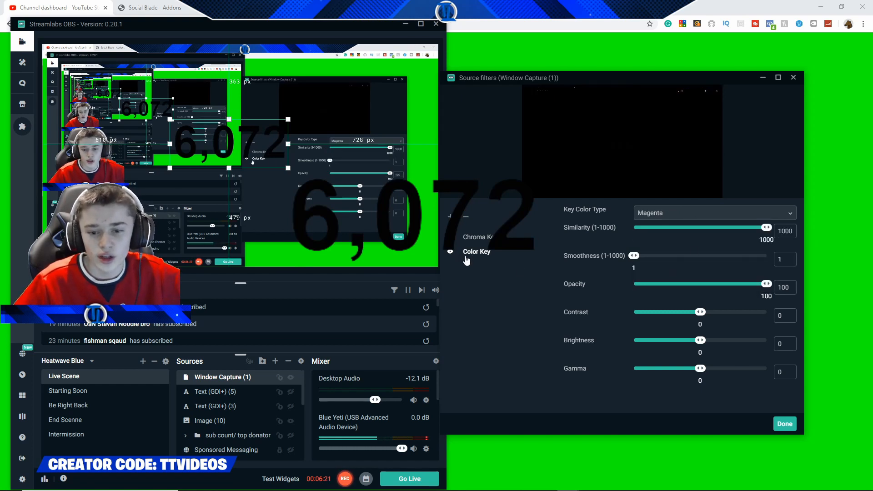
click(715, 212)
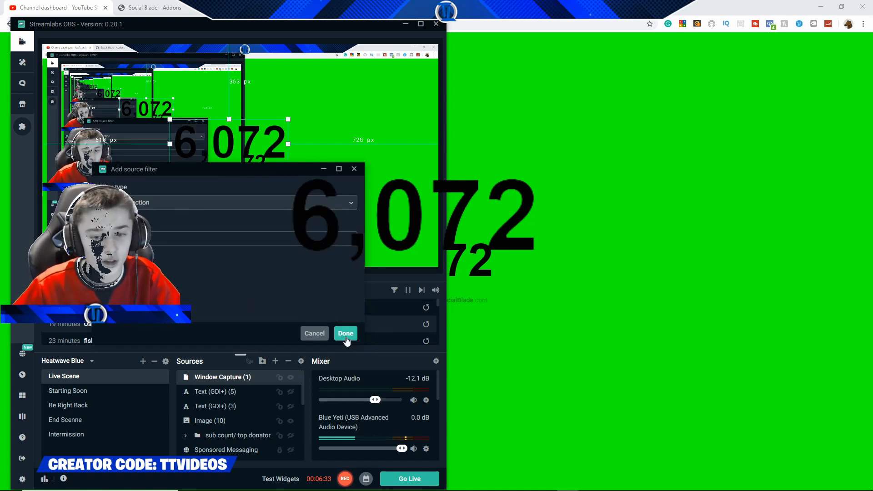
- Confirm the last filter so the counter shows as white 6,072 digits, then check the Chrome tabs
click(346, 332)
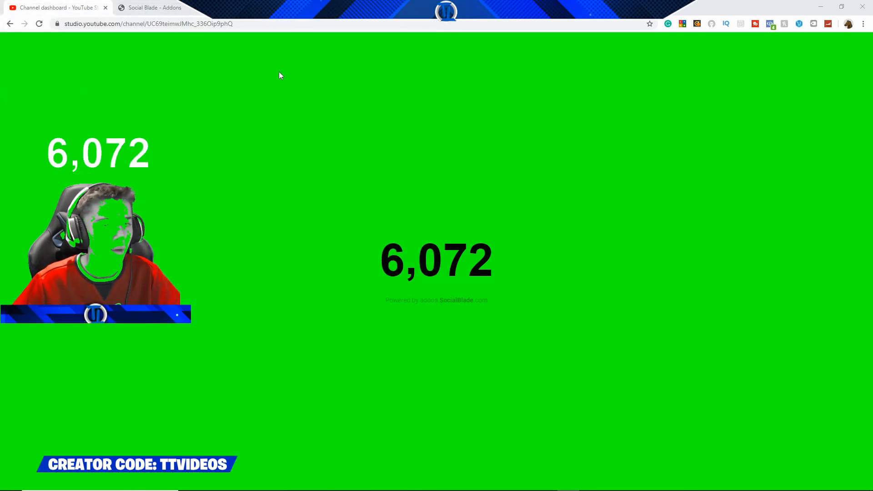
click(154, 7)
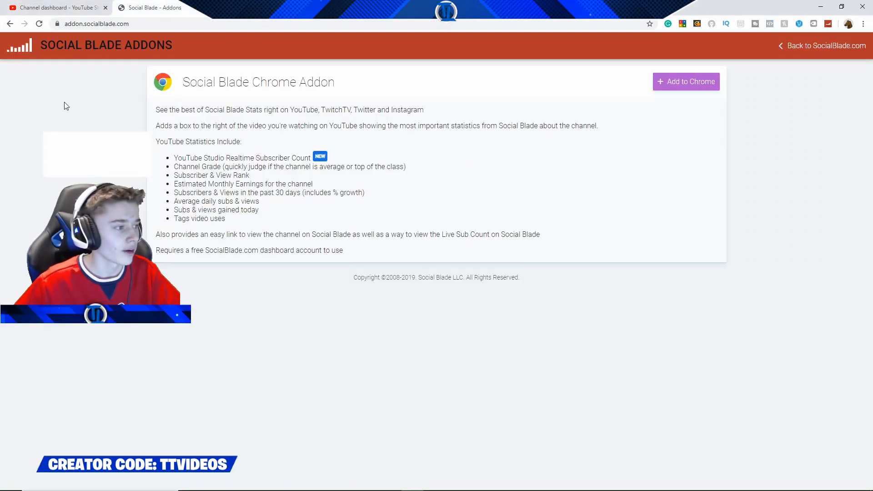
click(59, 8)
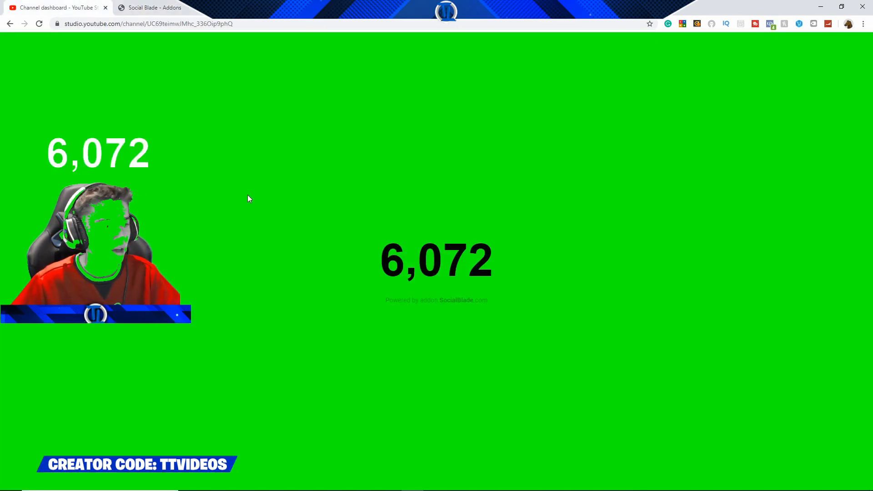
mouse_move(486, 318)
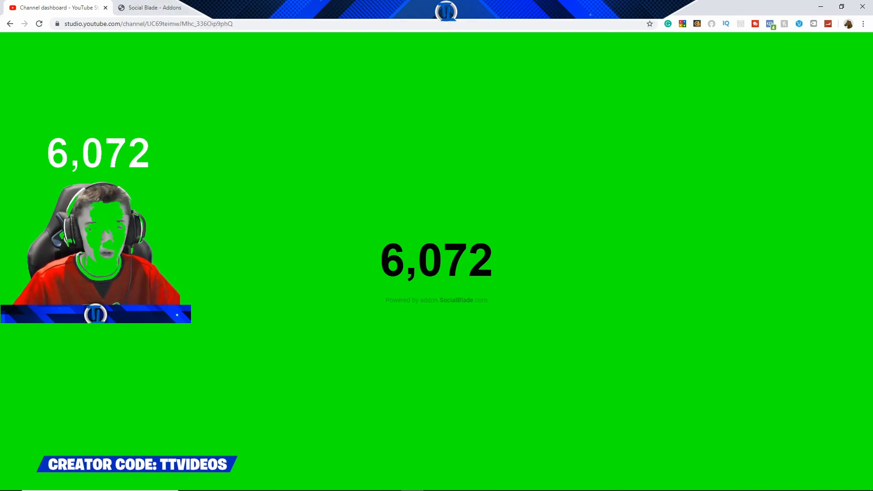
- Rearrange Chrome's tabs via the YouTube Studio tab's context menu, leaving Social Blade Addons and Settings
right_click(59, 8)
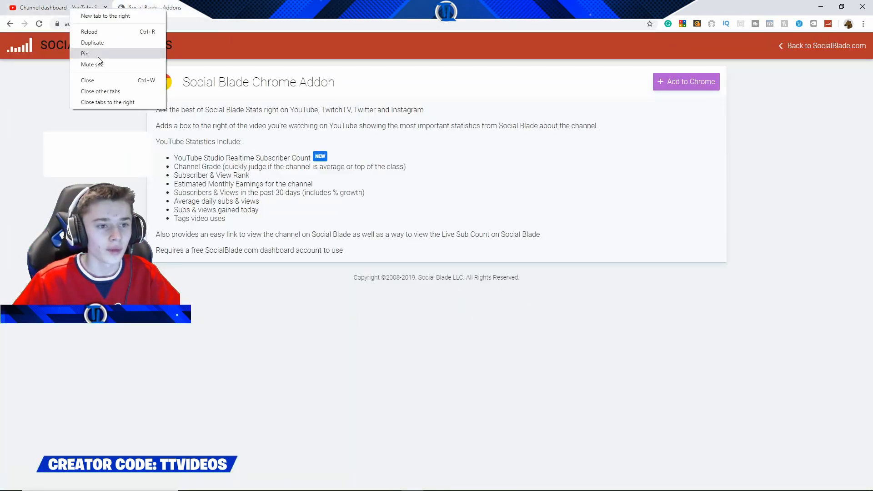
mouse_move(89, 46)
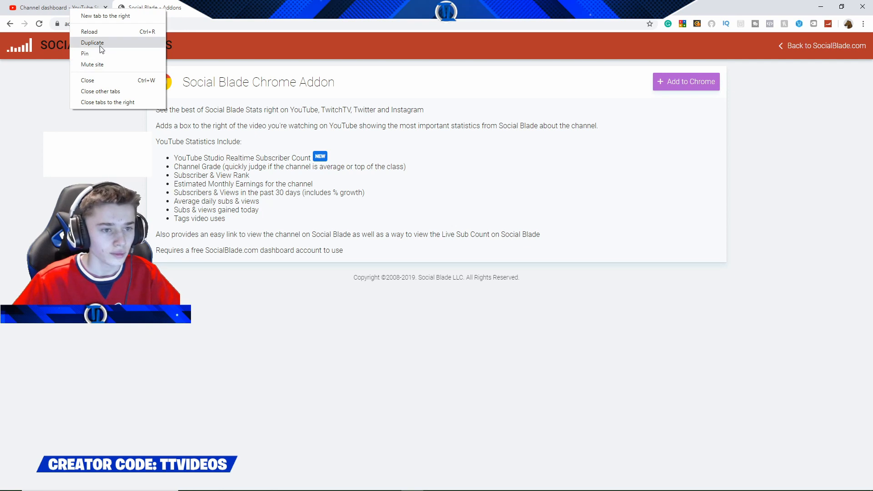
click(50, 8)
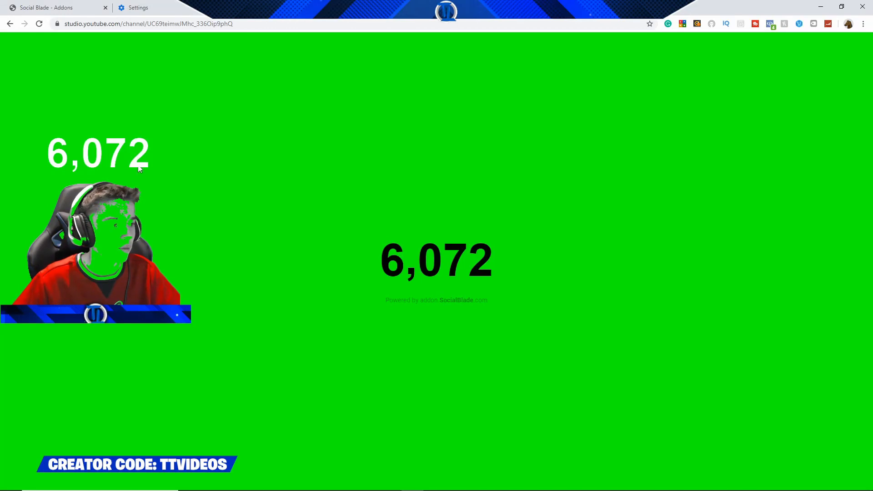
mouse_move(203, 36)
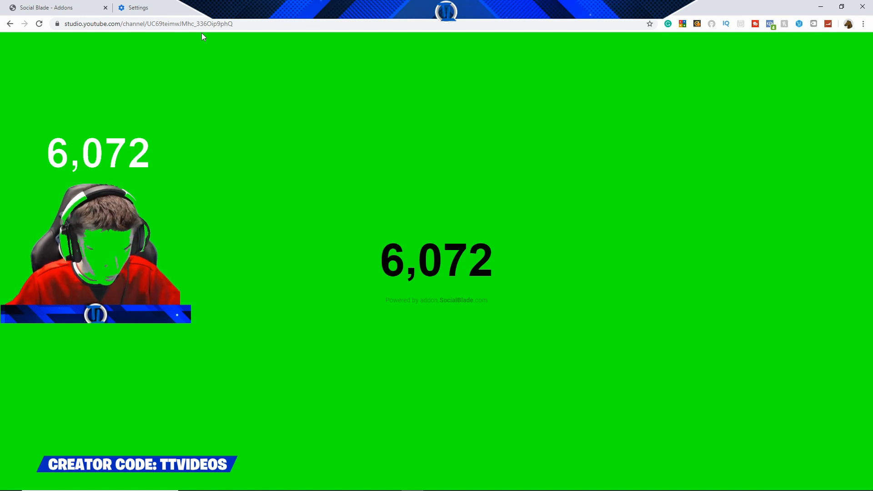
mouse_move(577, 89)
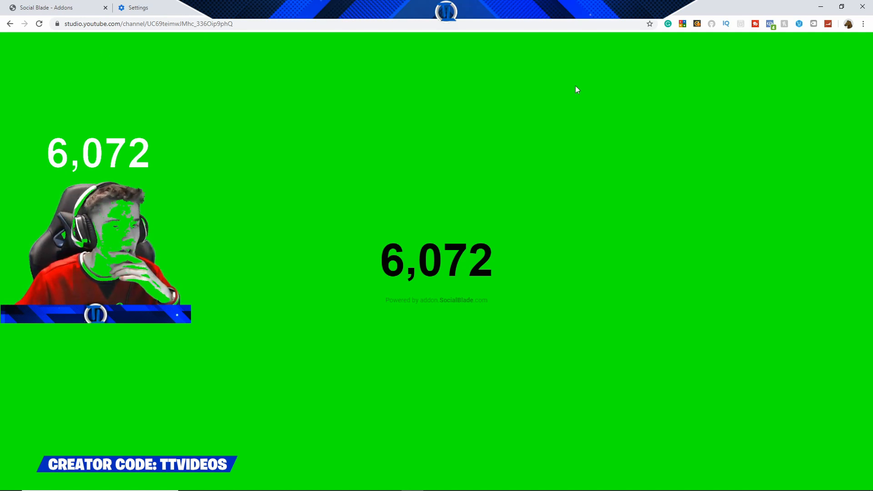
mouse_move(44, 41)
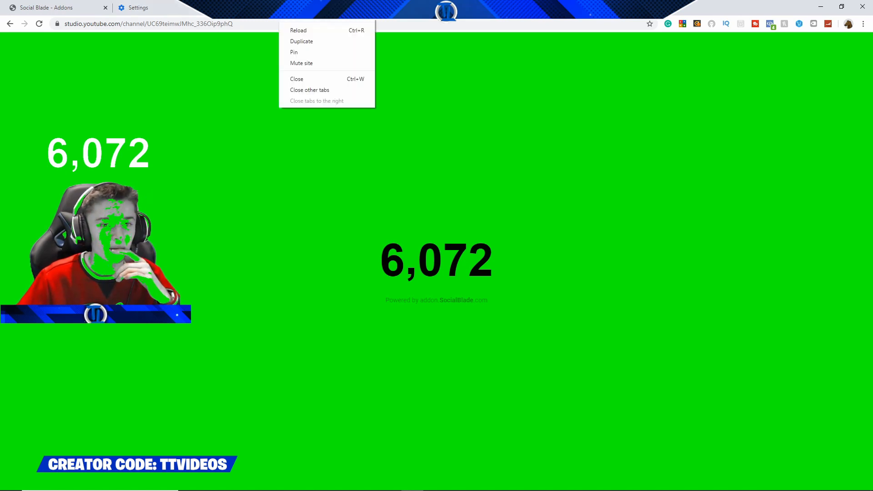
- Review Chrome Settings and return to the Social Blade - Addons tab
click(133, 7)
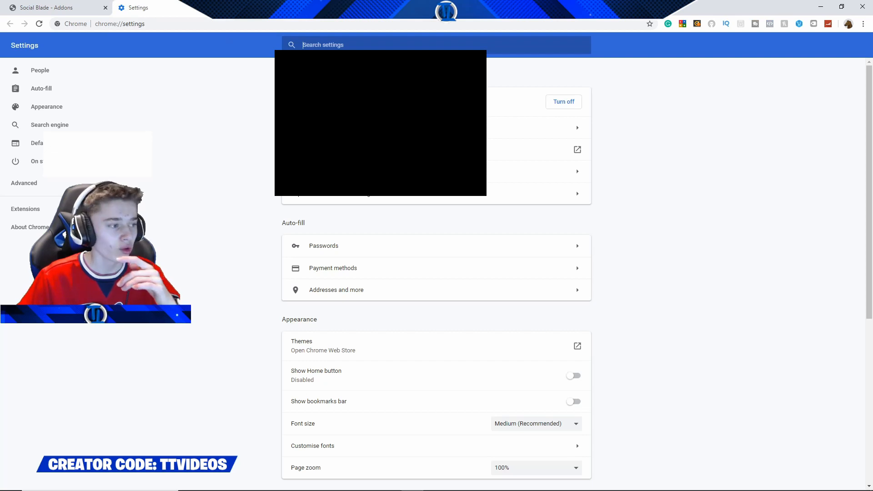
click(54, 7)
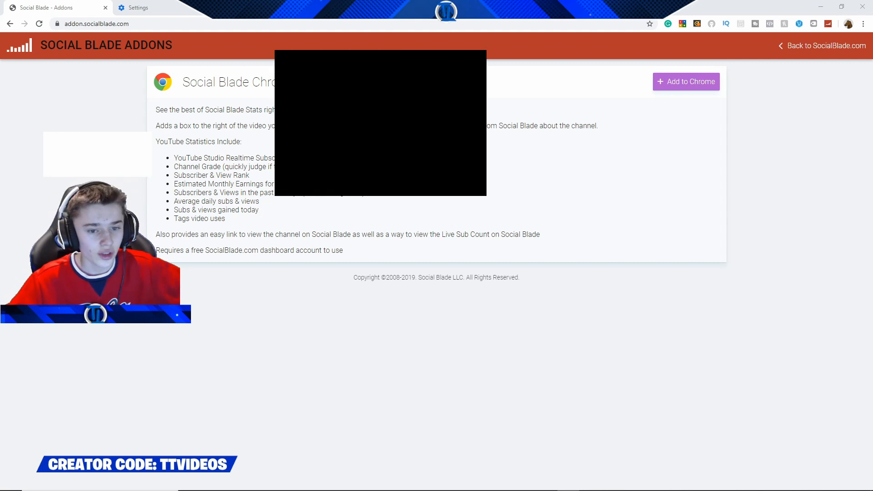
click(136, 7)
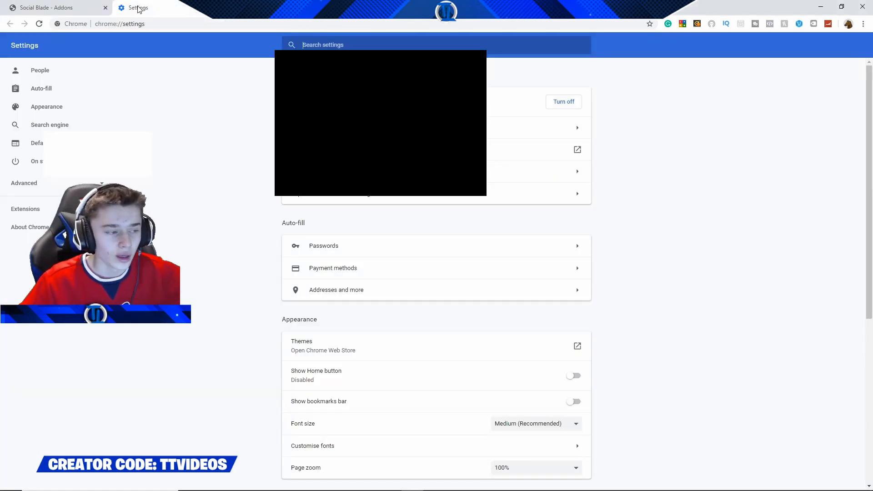
click(45, 7)
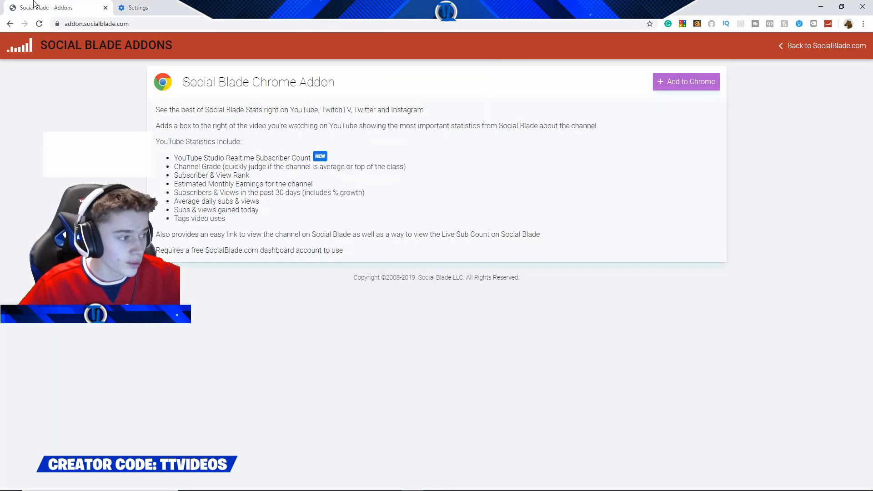